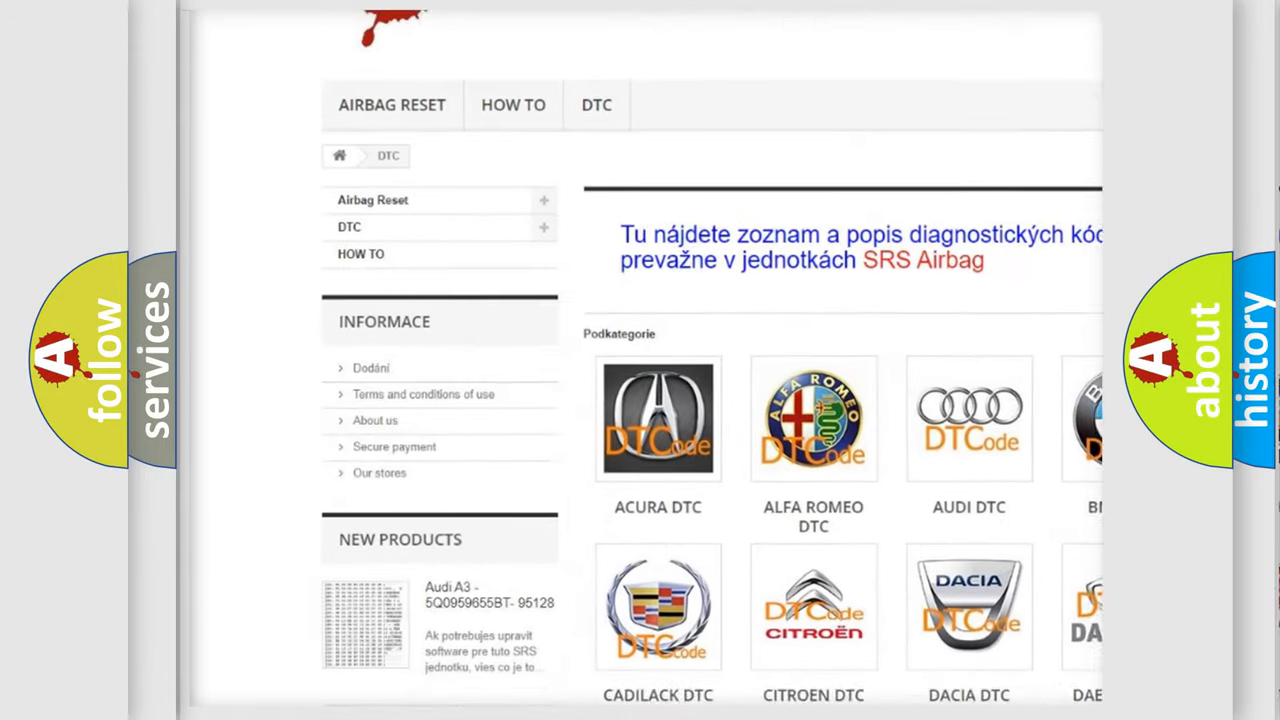
pyautogui.scroll(-3)
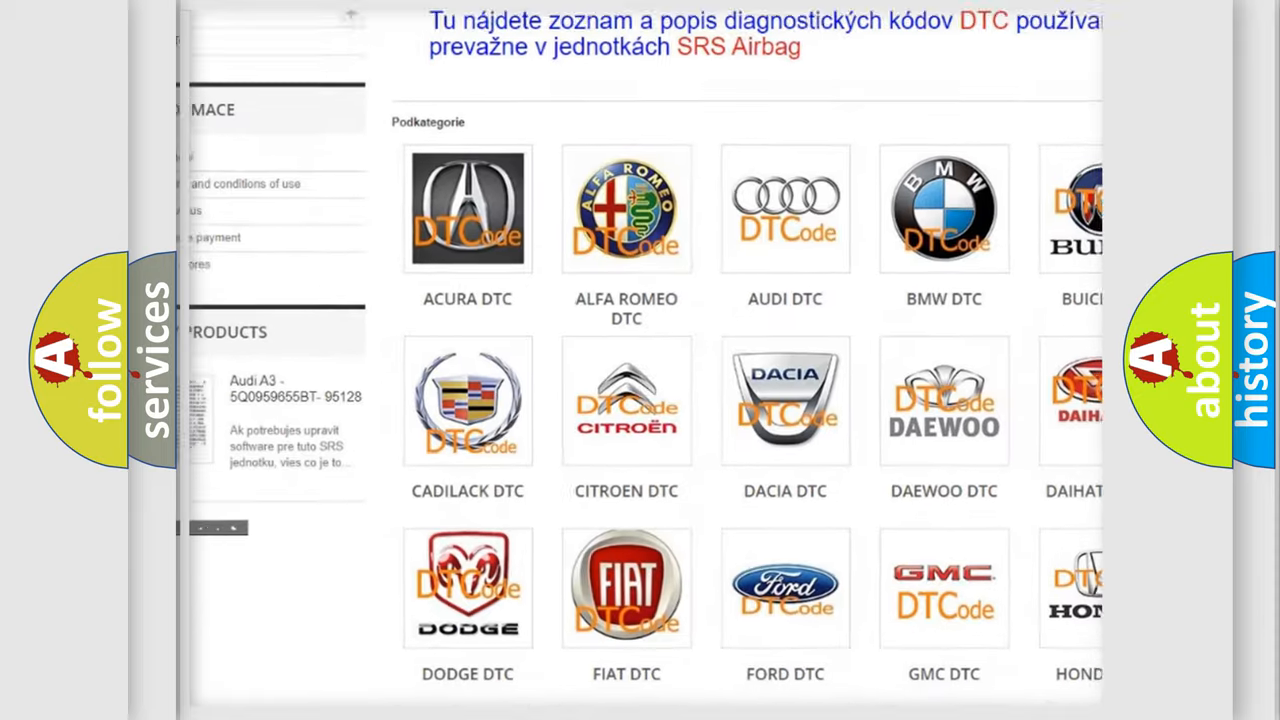
pyautogui.scroll(-3)
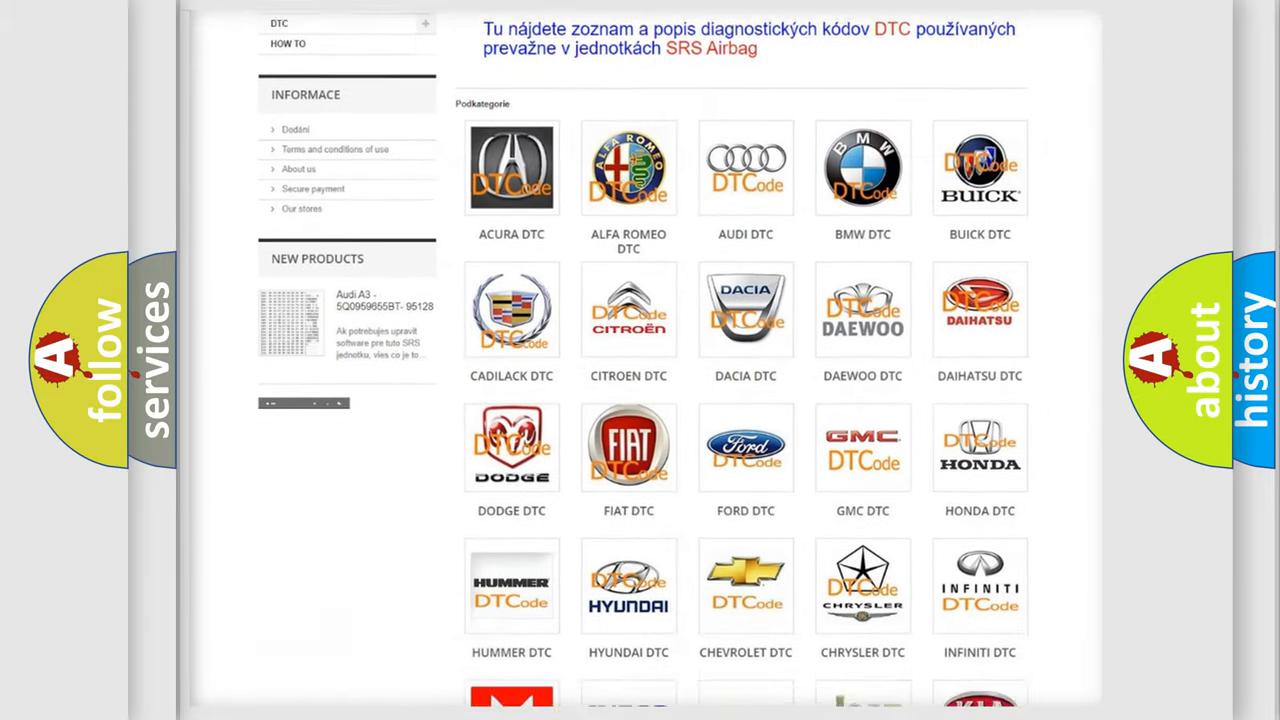
pyautogui.scroll(-3)
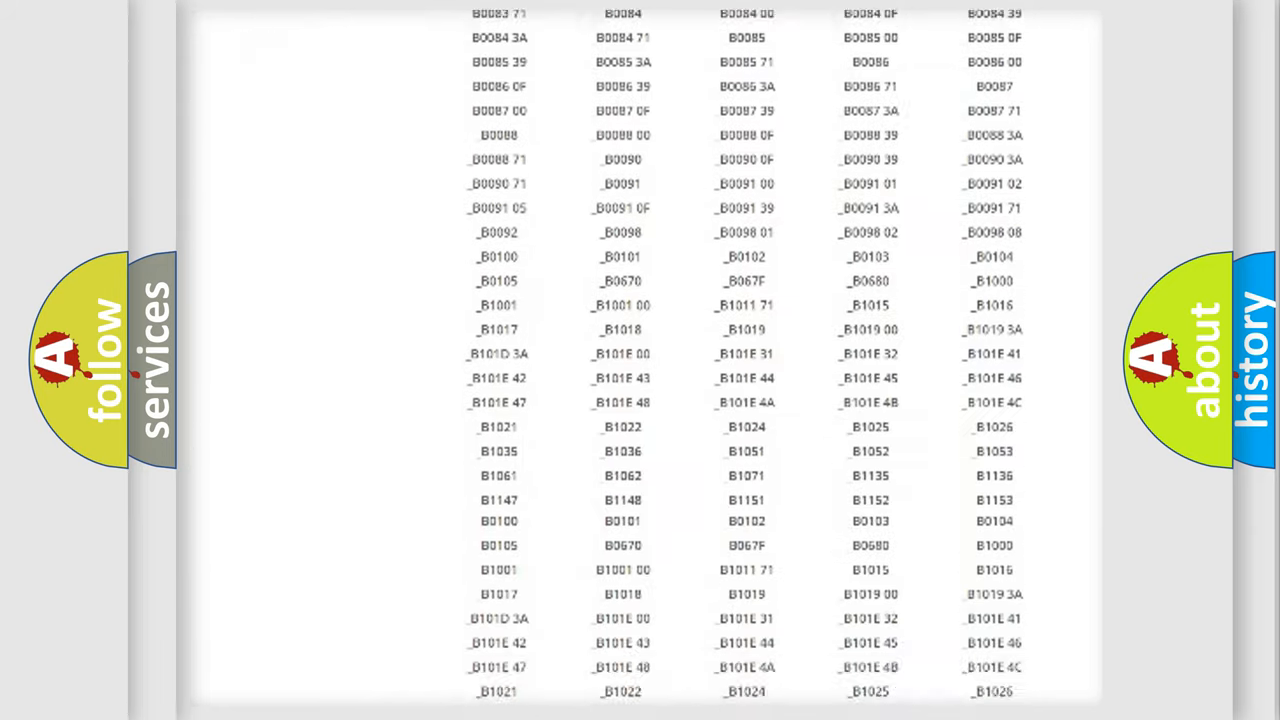
pyautogui.scroll(-3)
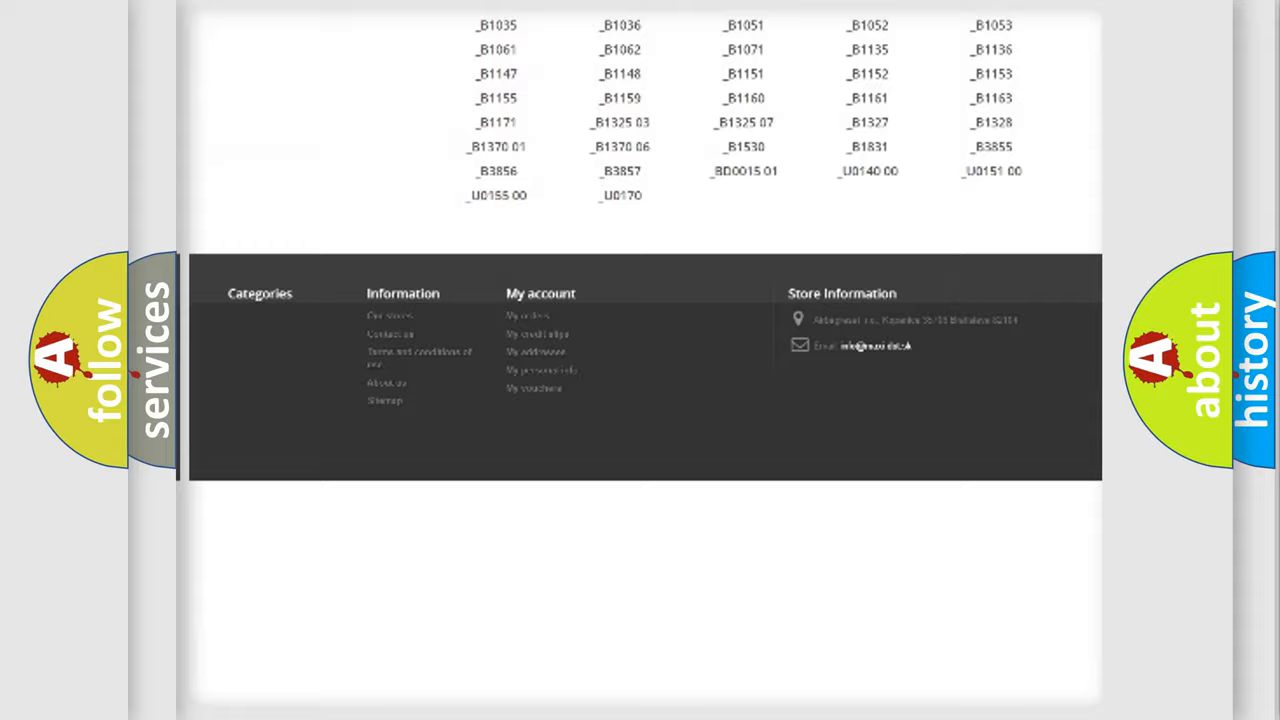
pyautogui.scroll(3)
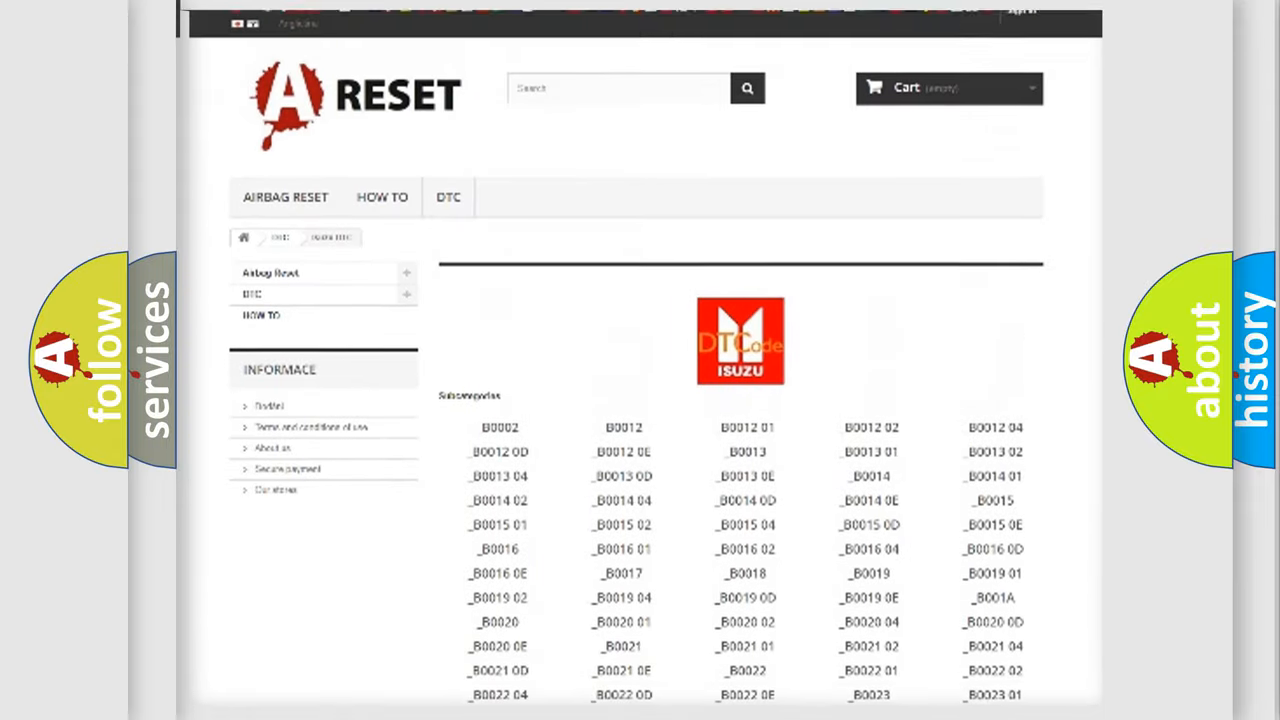